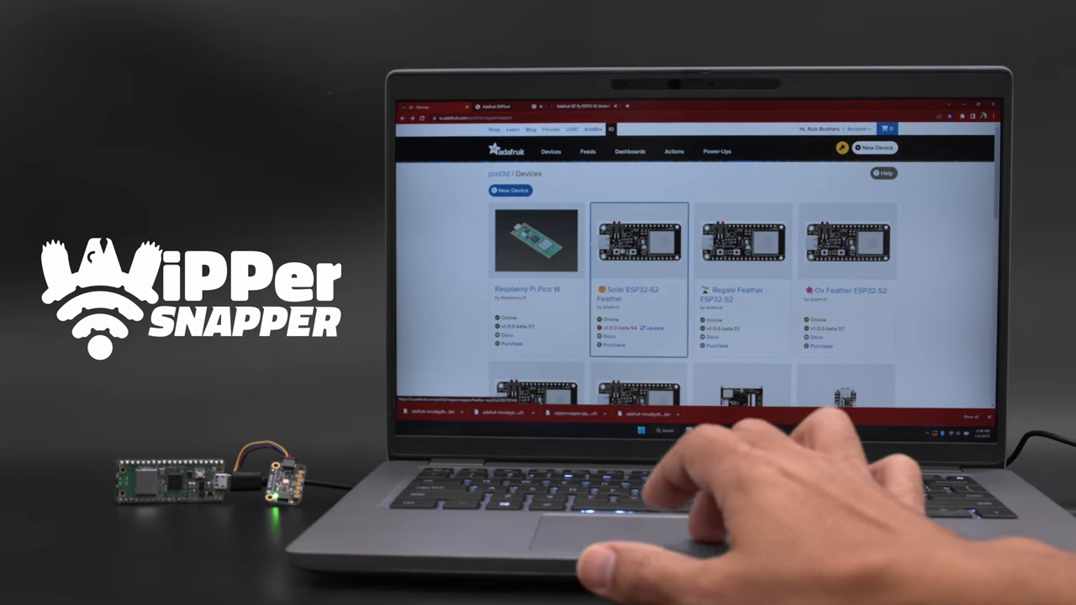
# Start a New Device, search 'pic', and choose Raspberry Pi Pico W as the board
pyautogui.click(535, 242)
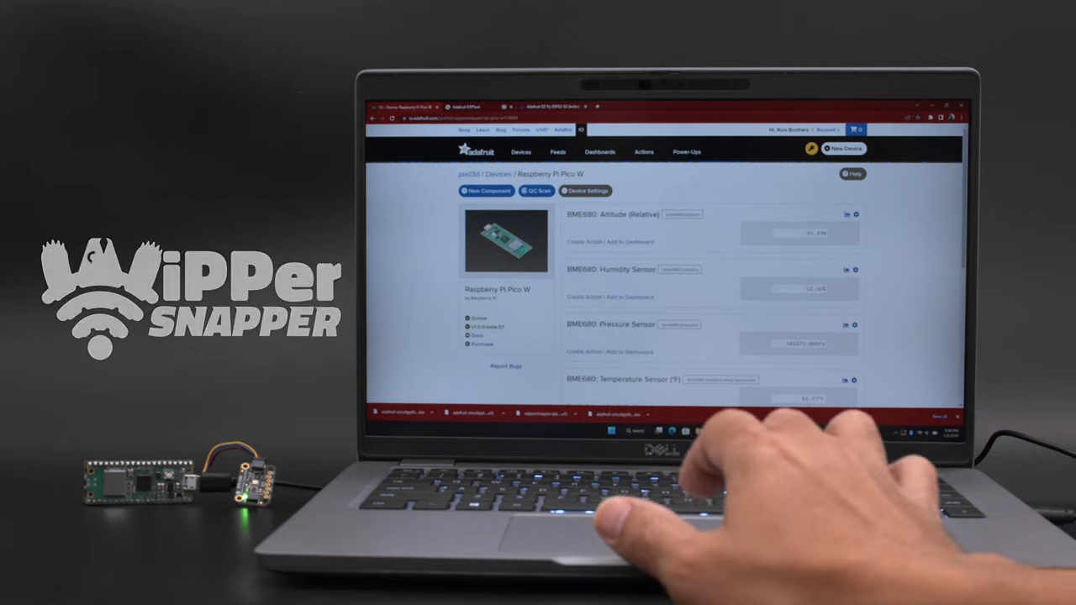
pyautogui.scroll(-3)
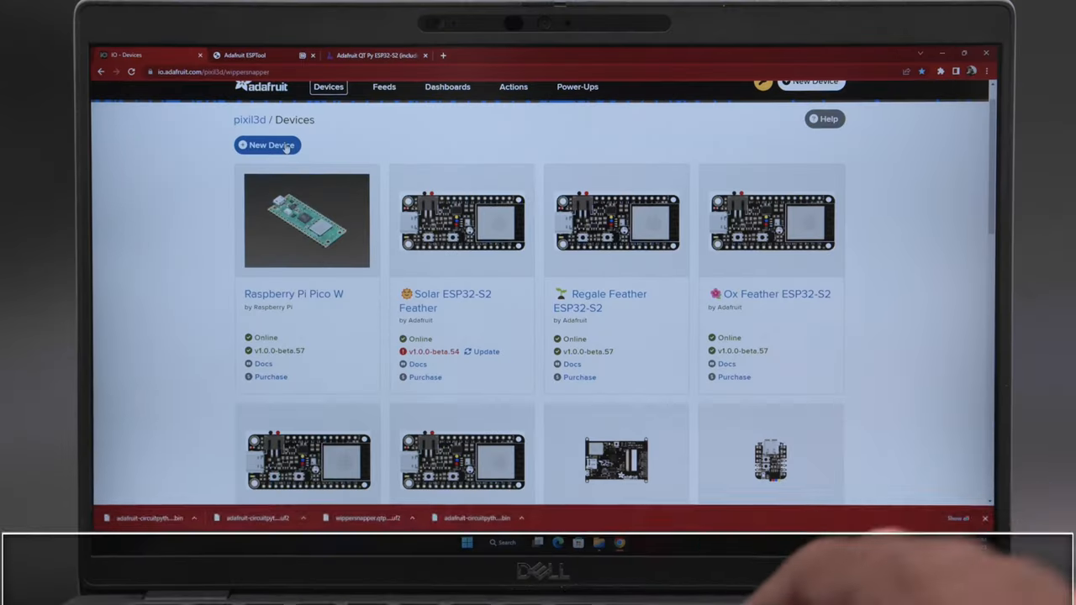
pyautogui.click(268, 145)
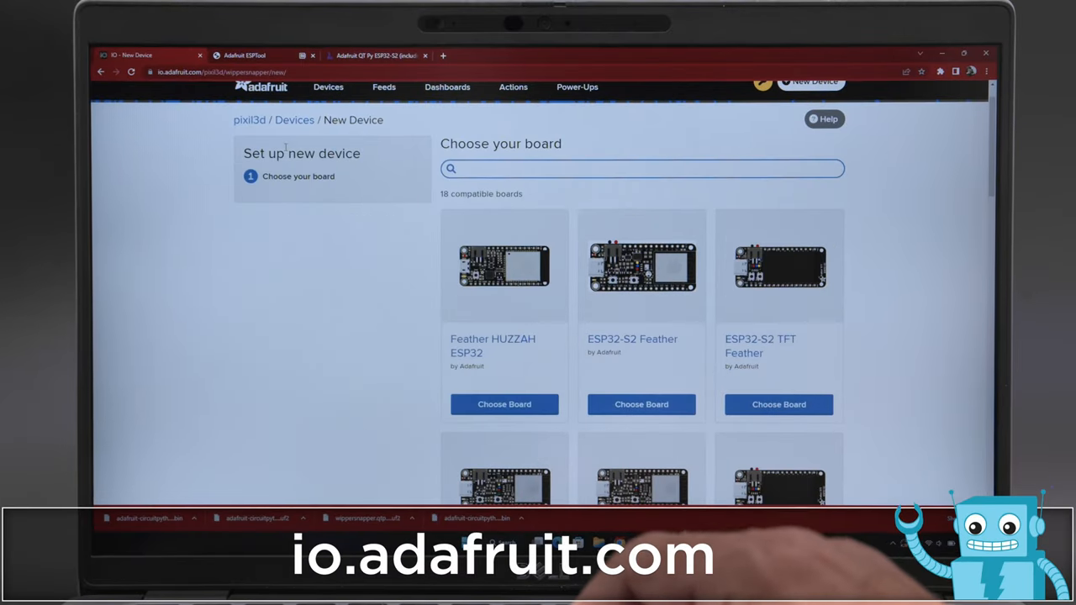
pyautogui.write('pic')
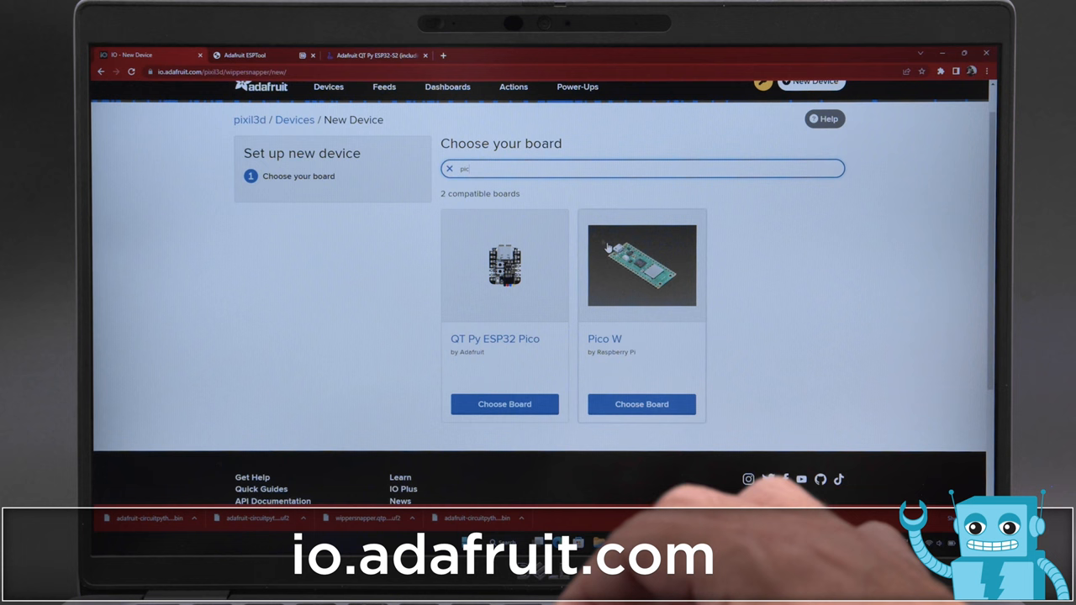
pyautogui.click(640, 403)
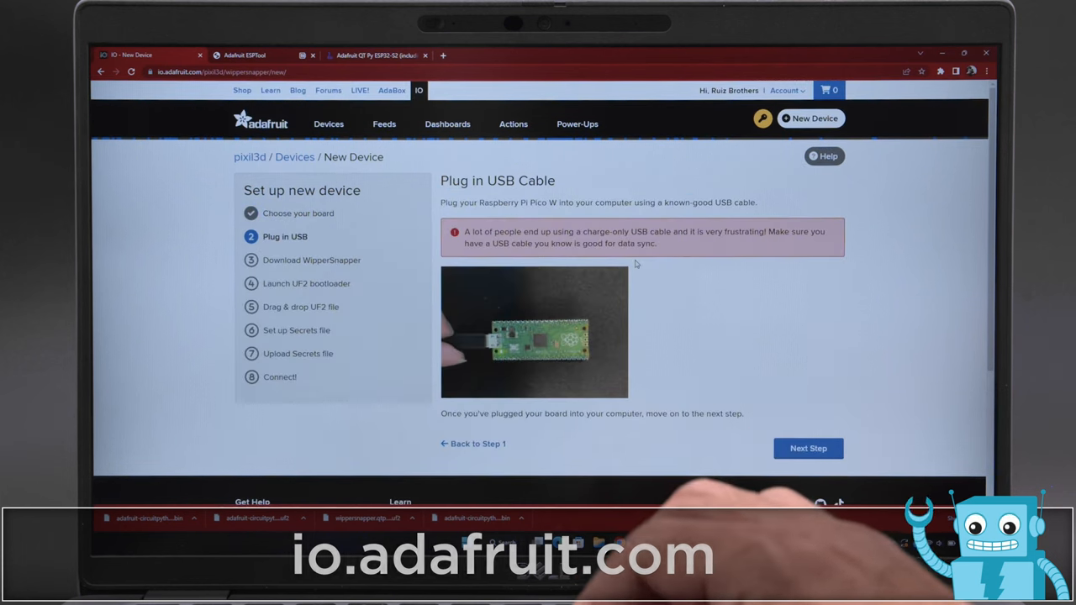